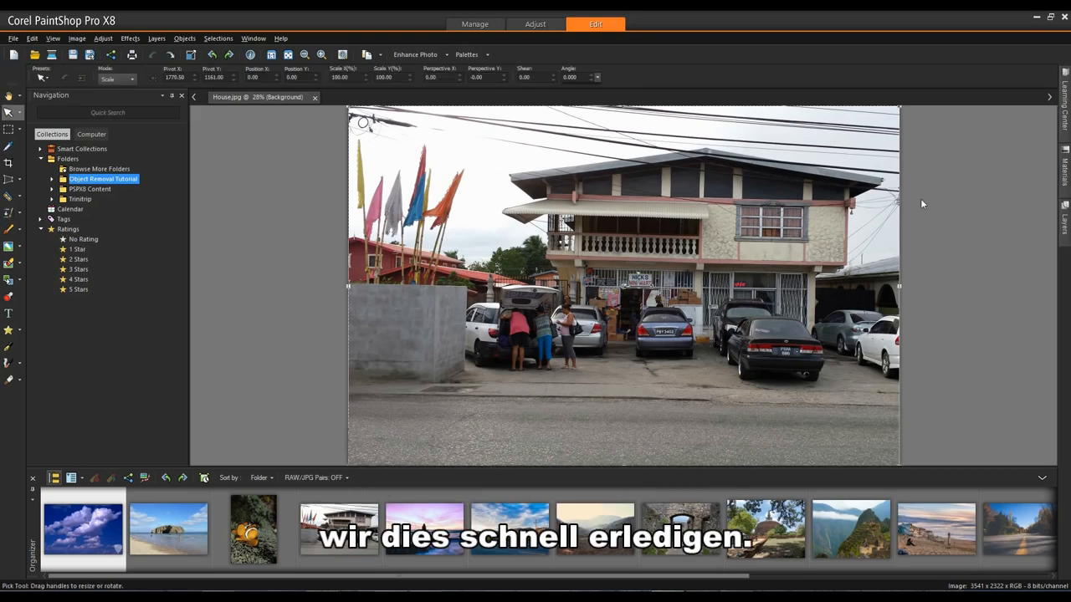
Select the Clone Brush to copy facade detail over the unwanted parts of the house
click(338, 529)
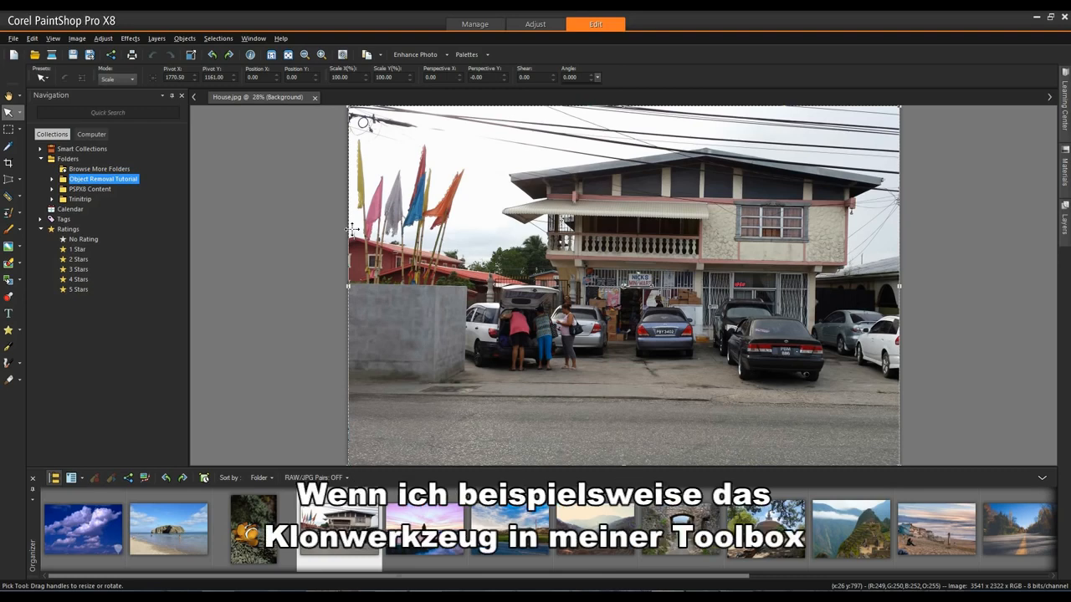
mouse_move(8, 214)
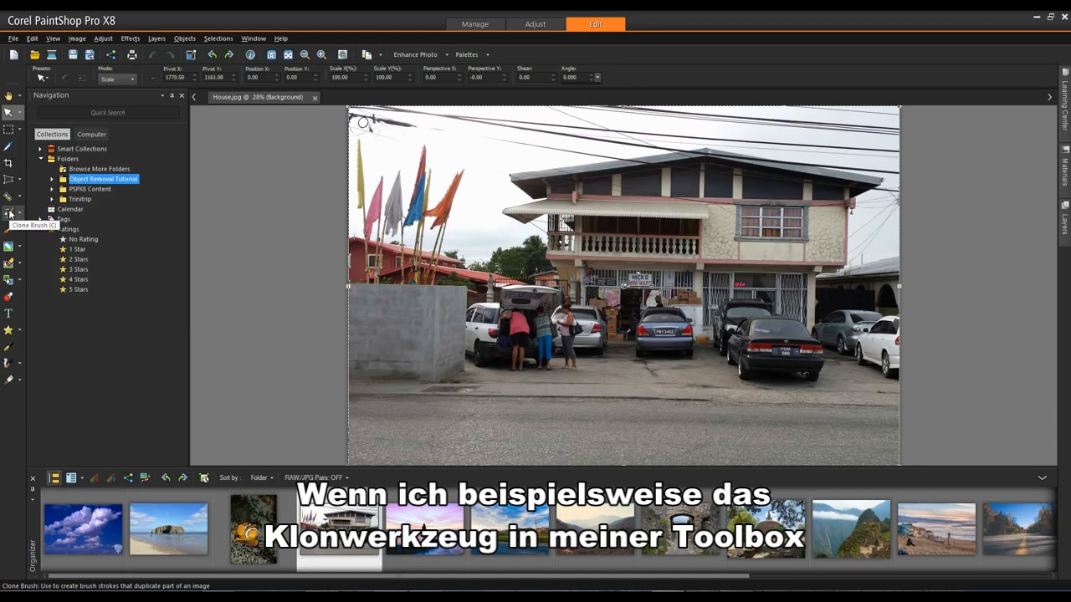
click(10, 214)
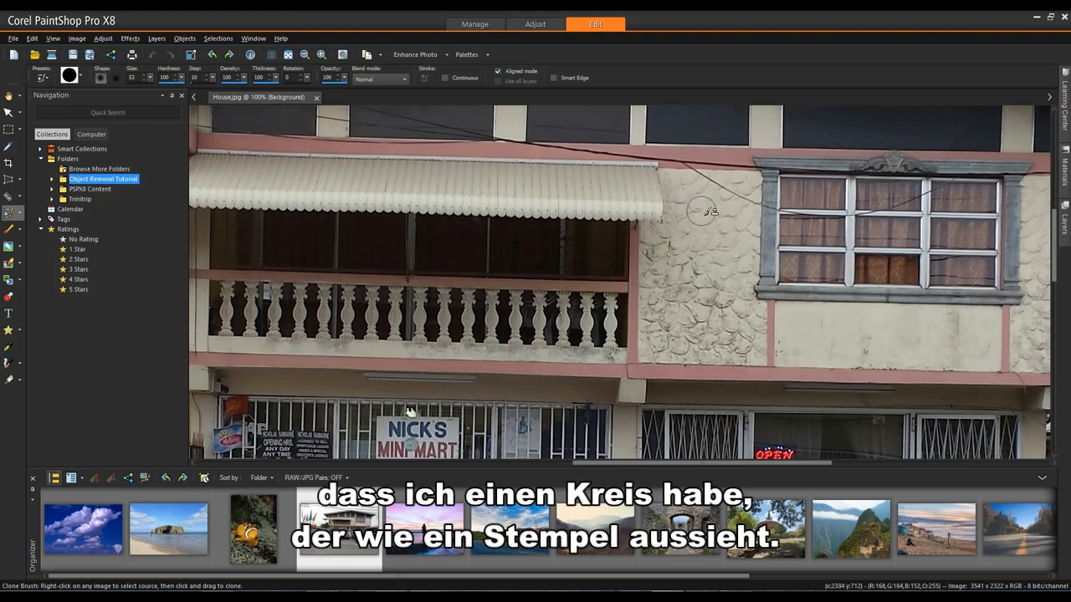
mouse_move(722, 224)
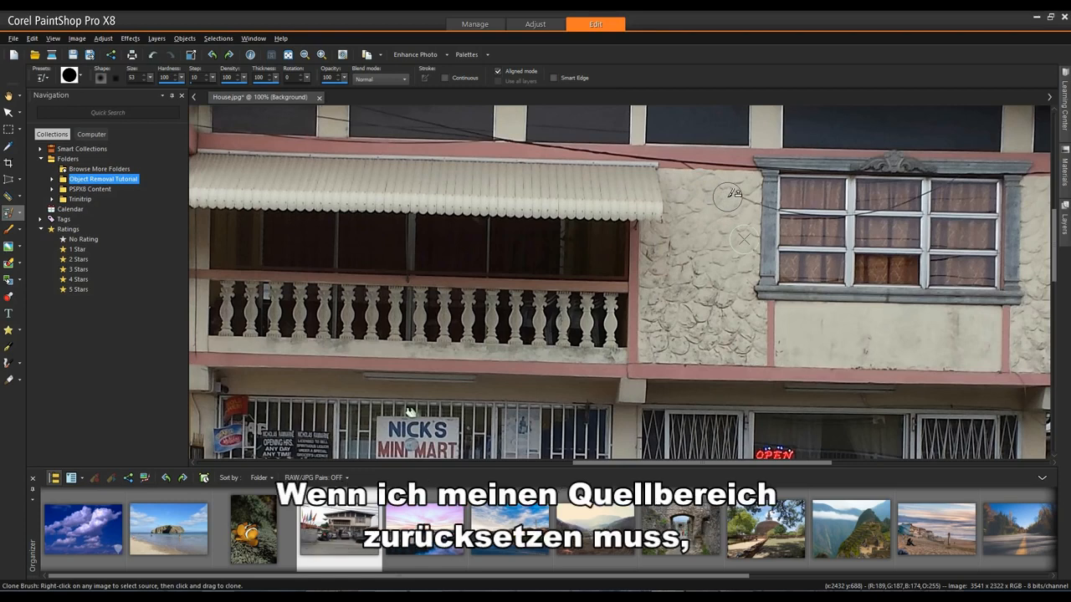
mouse_move(686, 241)
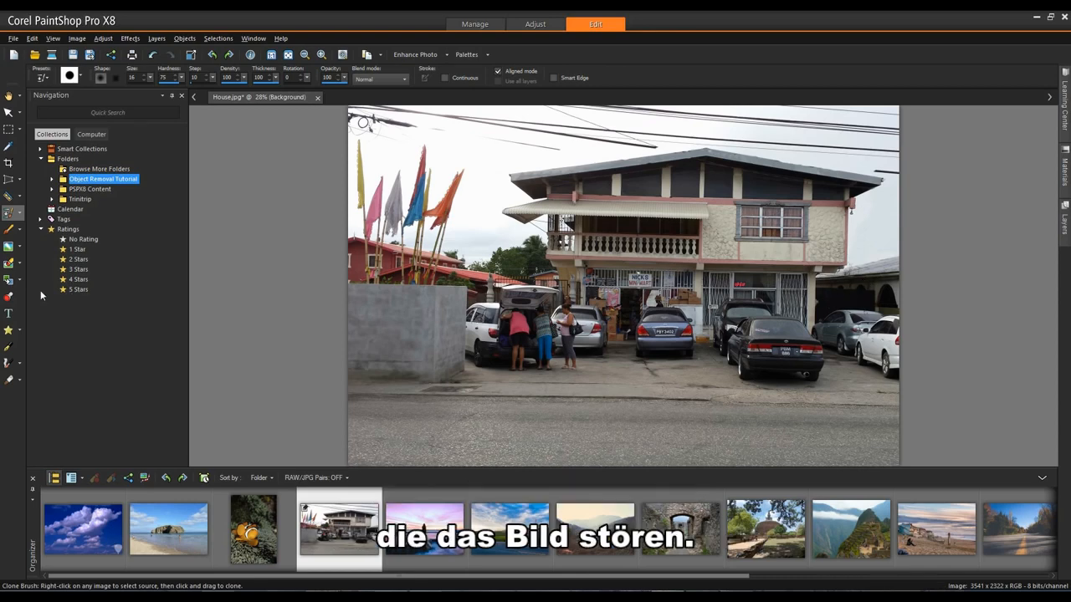
Remove the thin line across the sky with the Scratch Remover
click(7, 214)
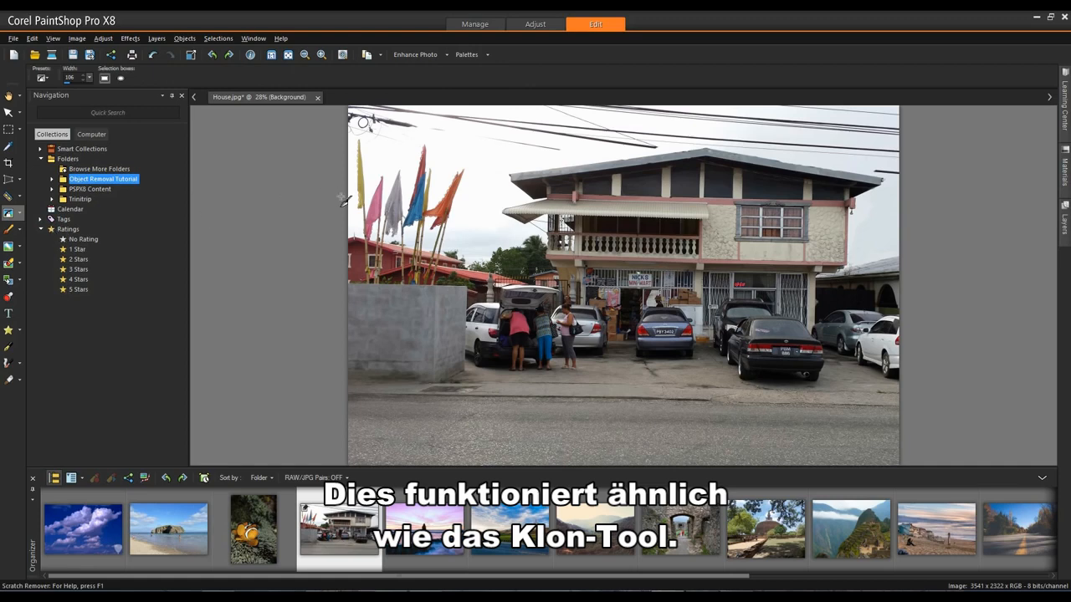
mouse_move(456, 152)
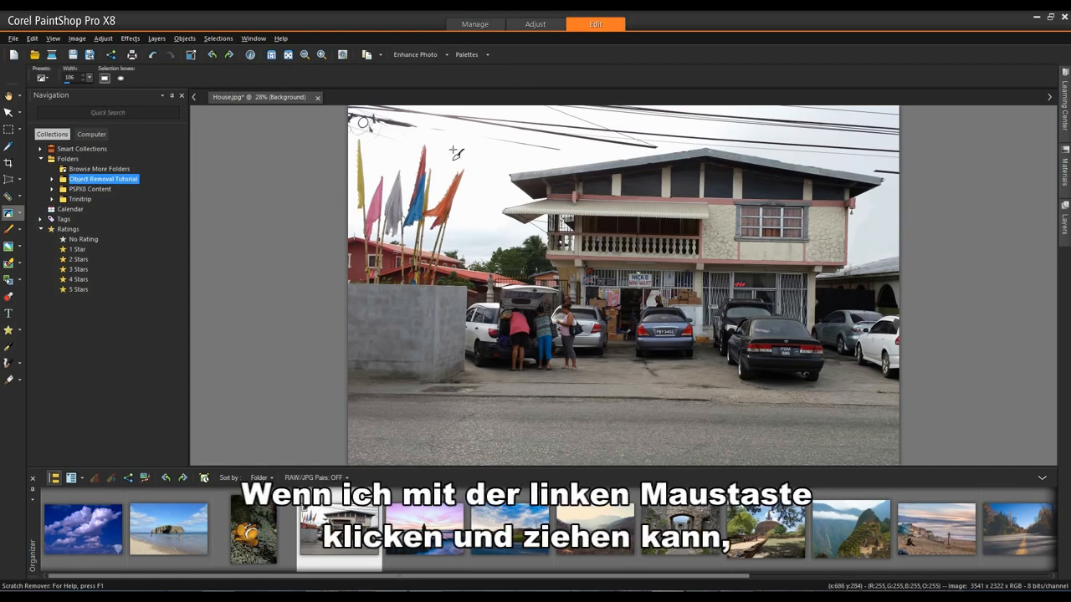
drag(452, 149, 516, 164)
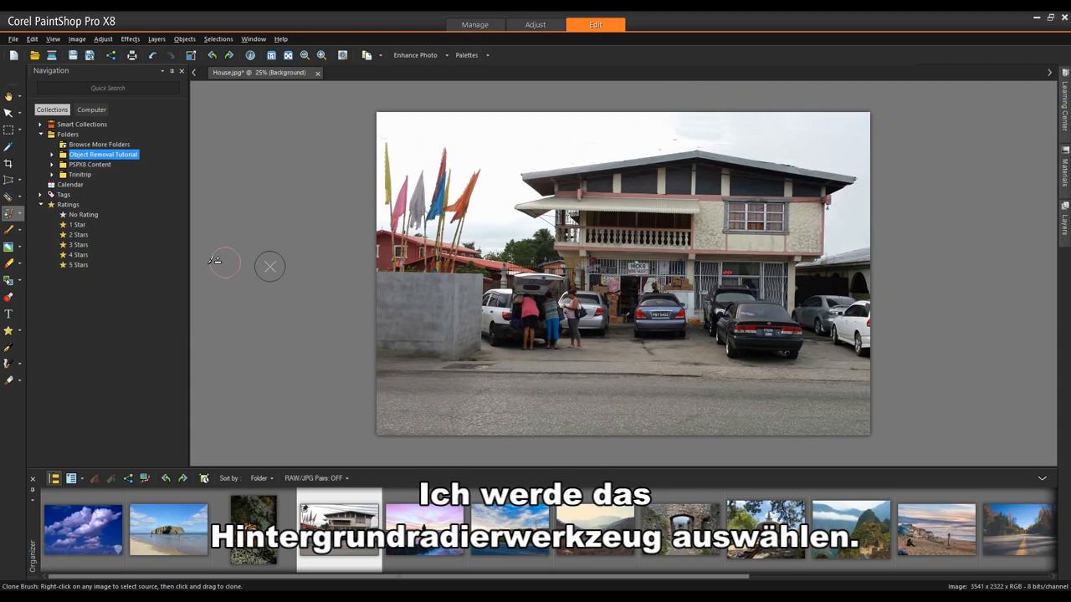
Erase the sky above the house and along the roof's right side with the Background Eraser
click(9, 265)
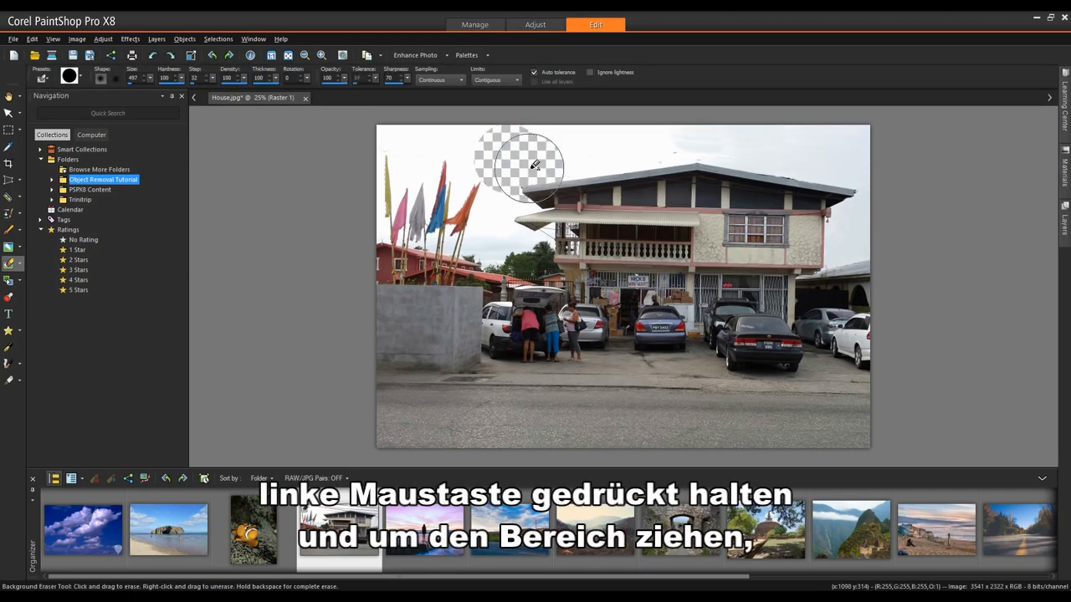
drag(535, 166, 594, 149)
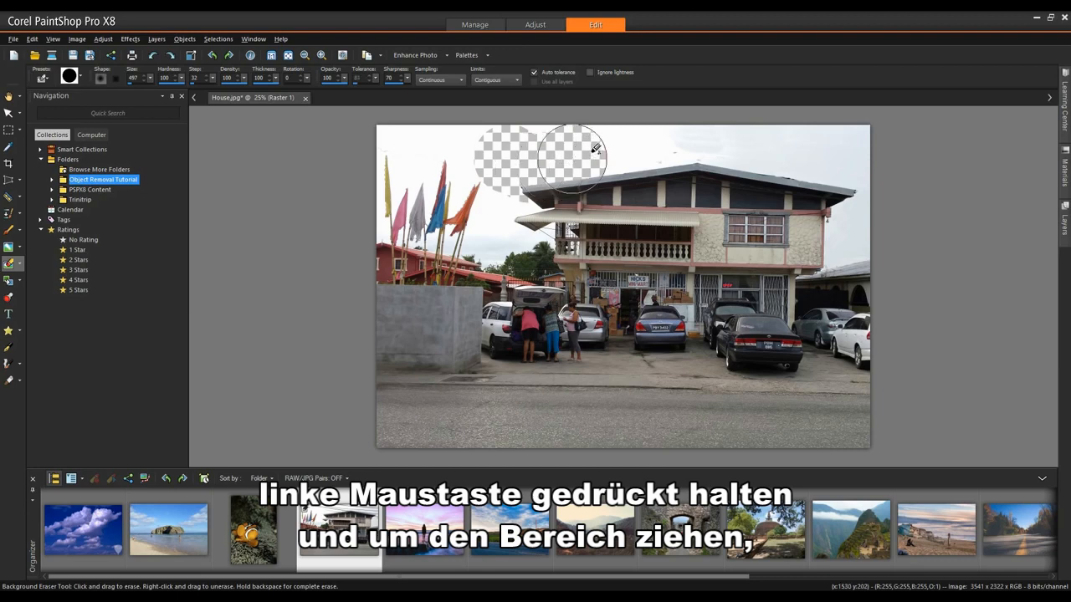
drag(577, 159, 703, 148)
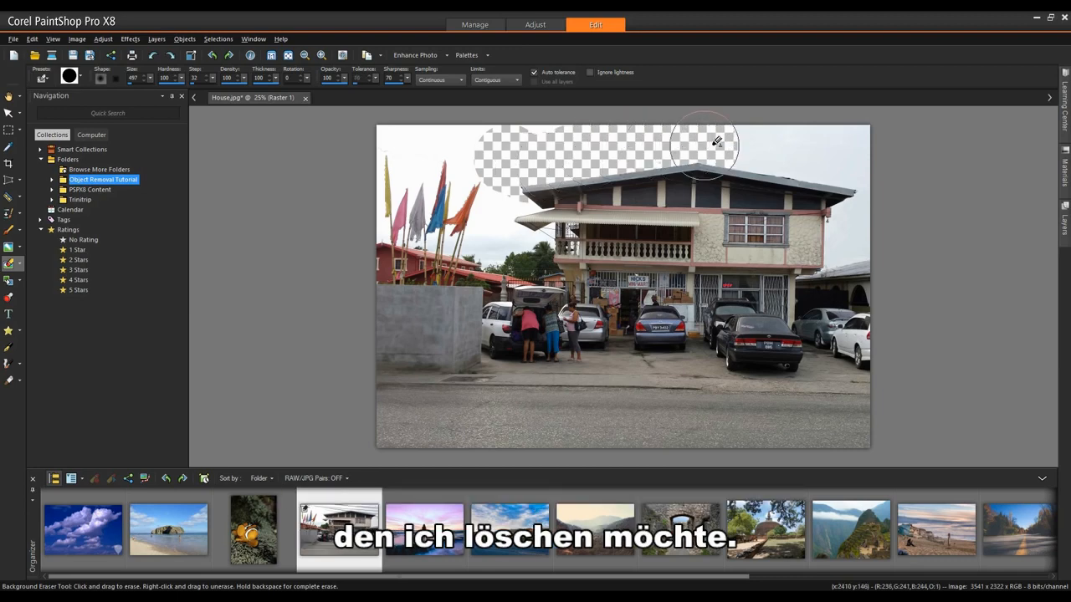
drag(716, 148, 817, 167)
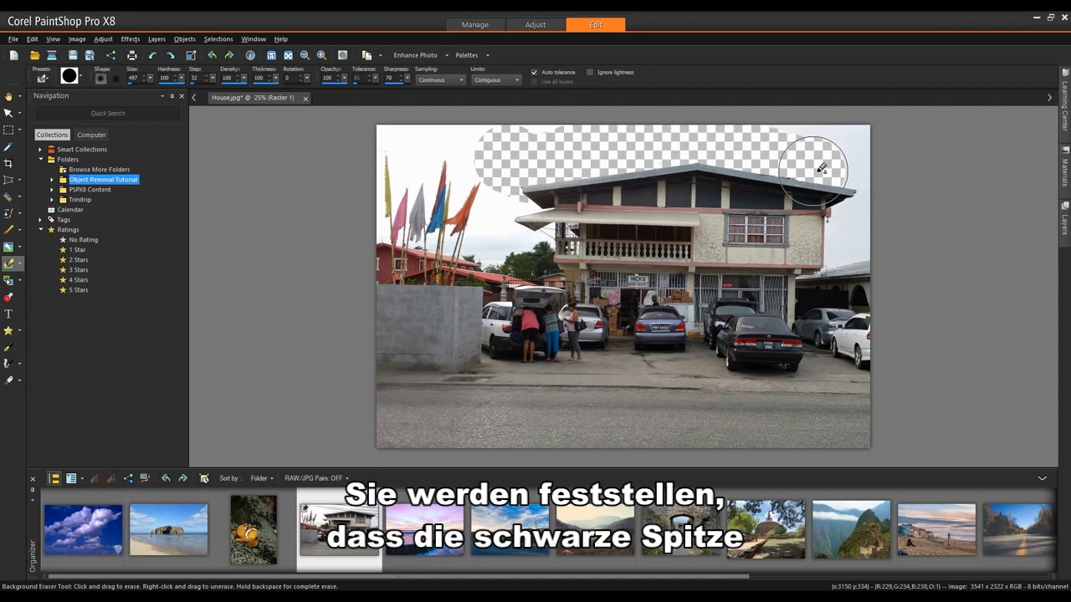
drag(816, 171, 853, 176)
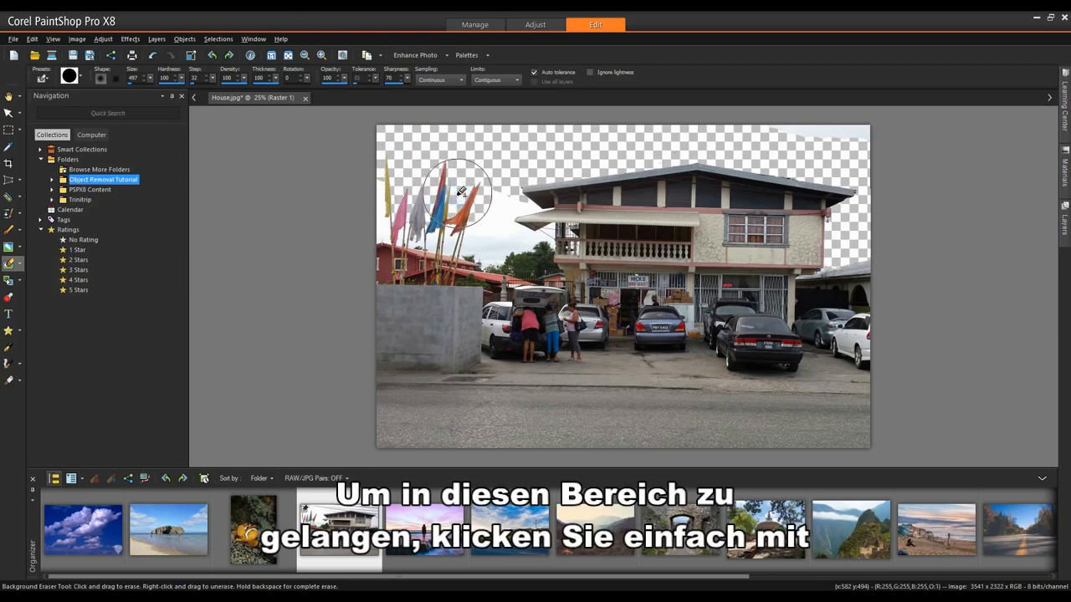
Erase the remaining sky between and around the flags
drag(459, 193, 527, 227)
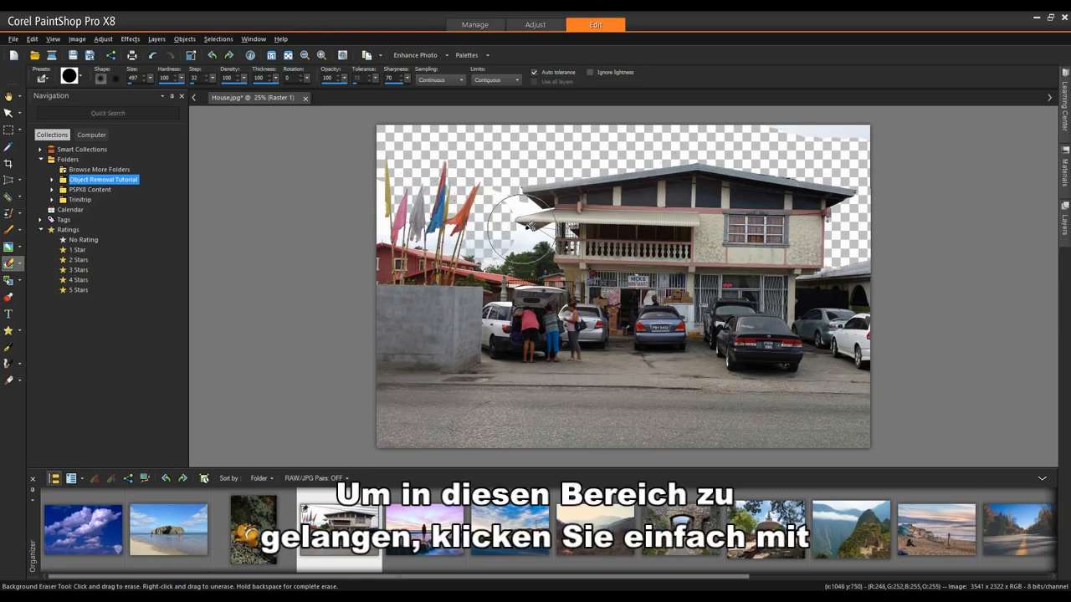
drag(522, 231, 556, 231)
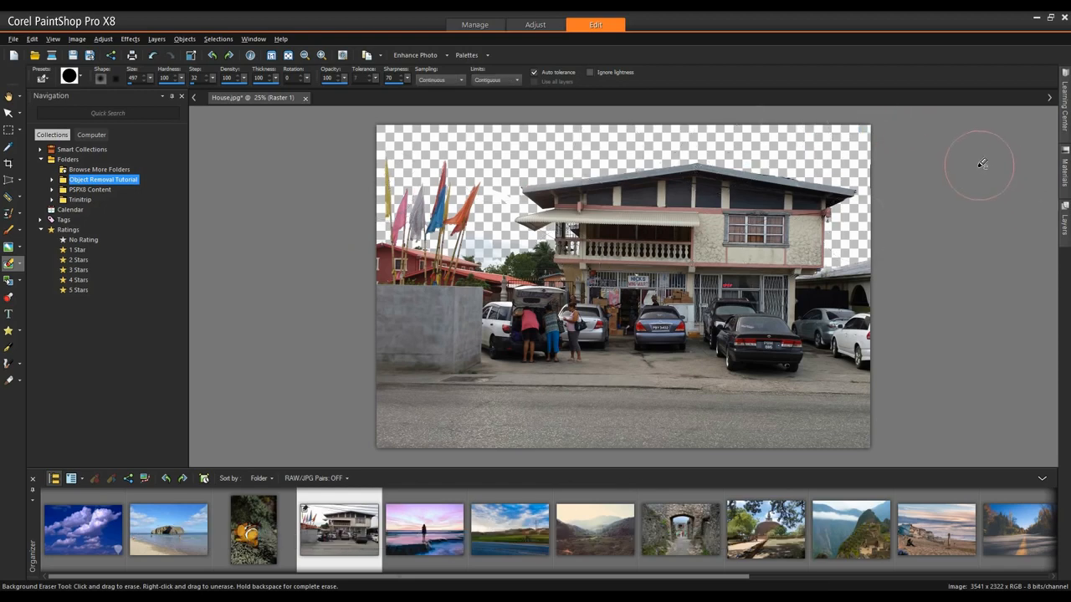
mouse_move(1024, 207)
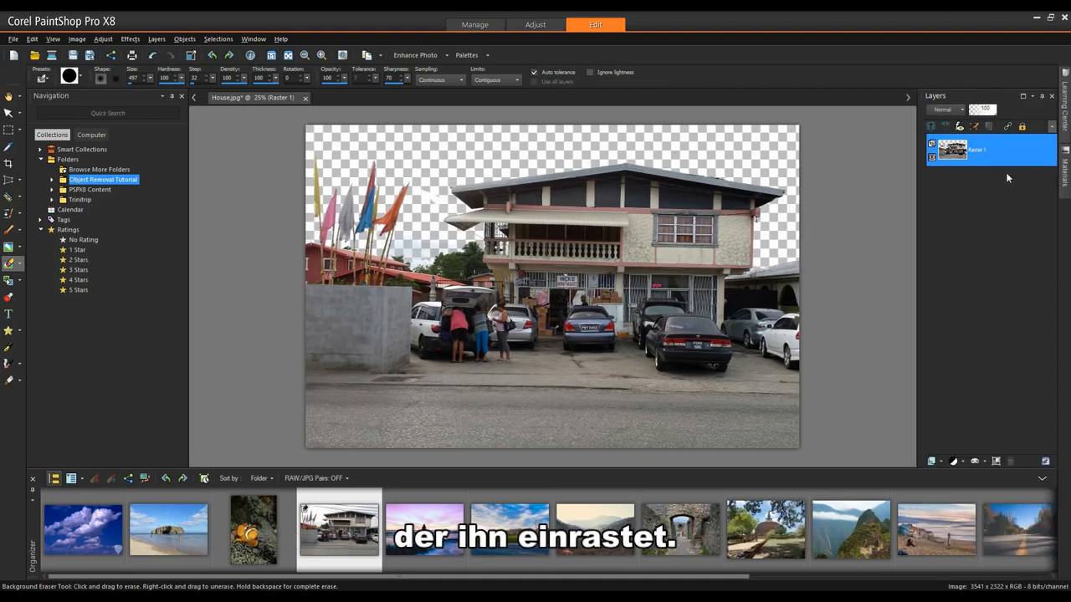
mouse_move(823, 216)
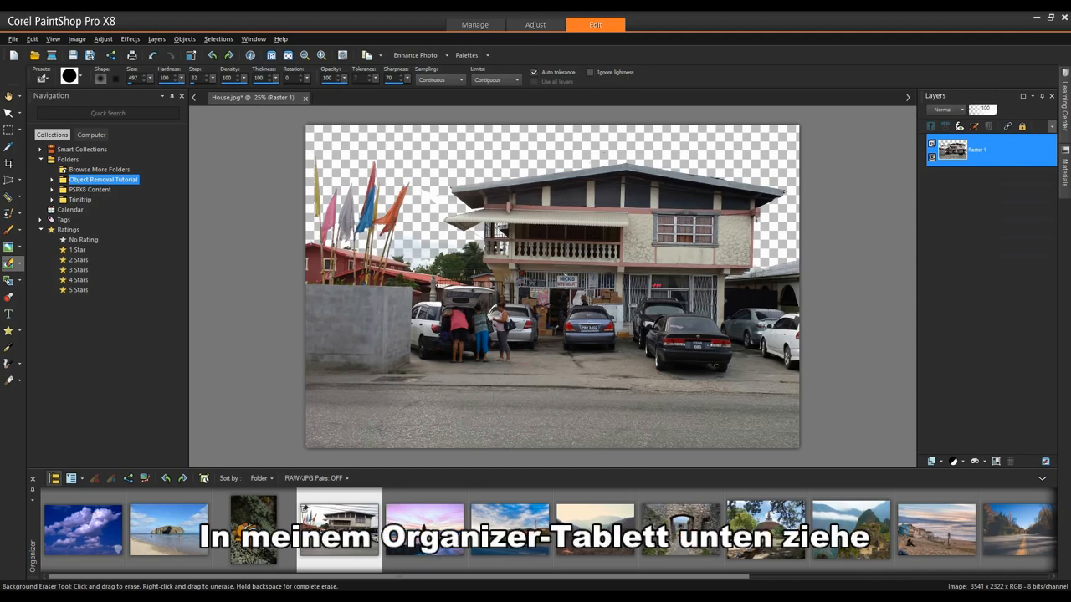
Pick the blue cloudy sky photo from the Organizer as the new background layer
click(82, 529)
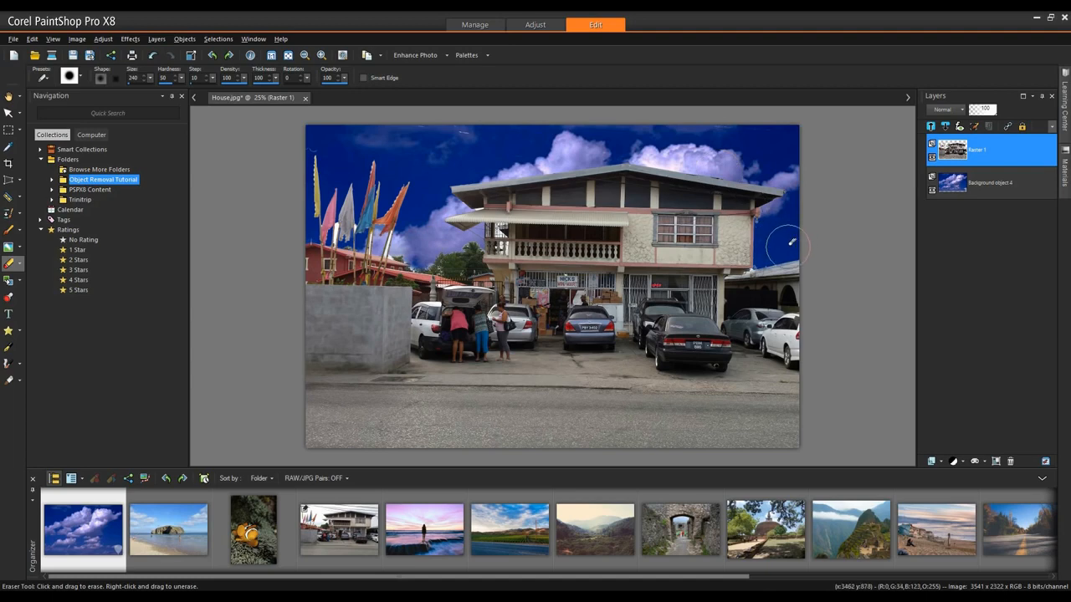
mouse_move(860, 225)
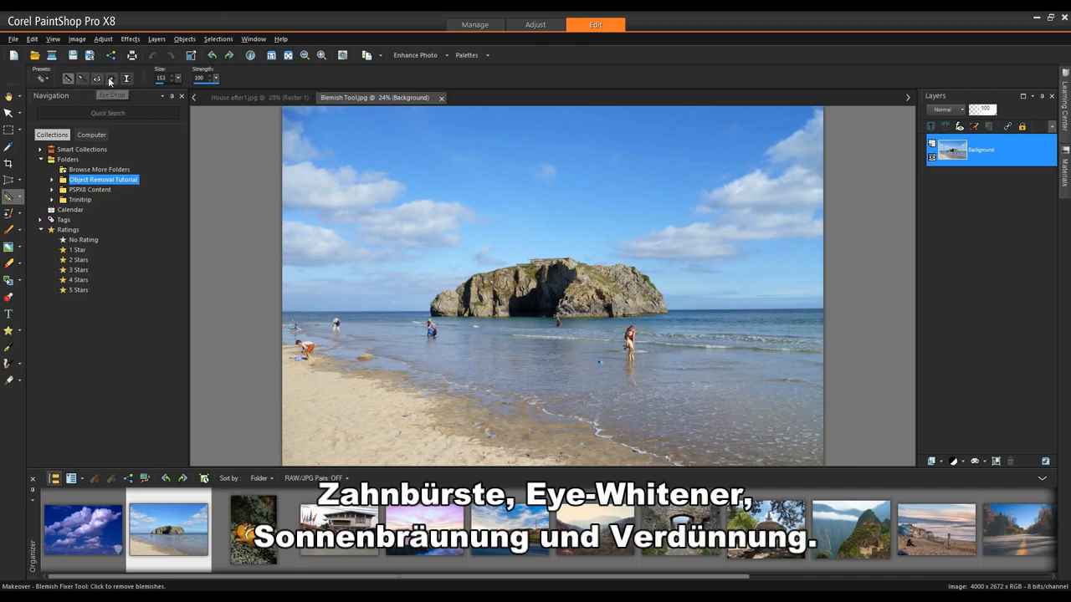
mouse_move(128, 79)
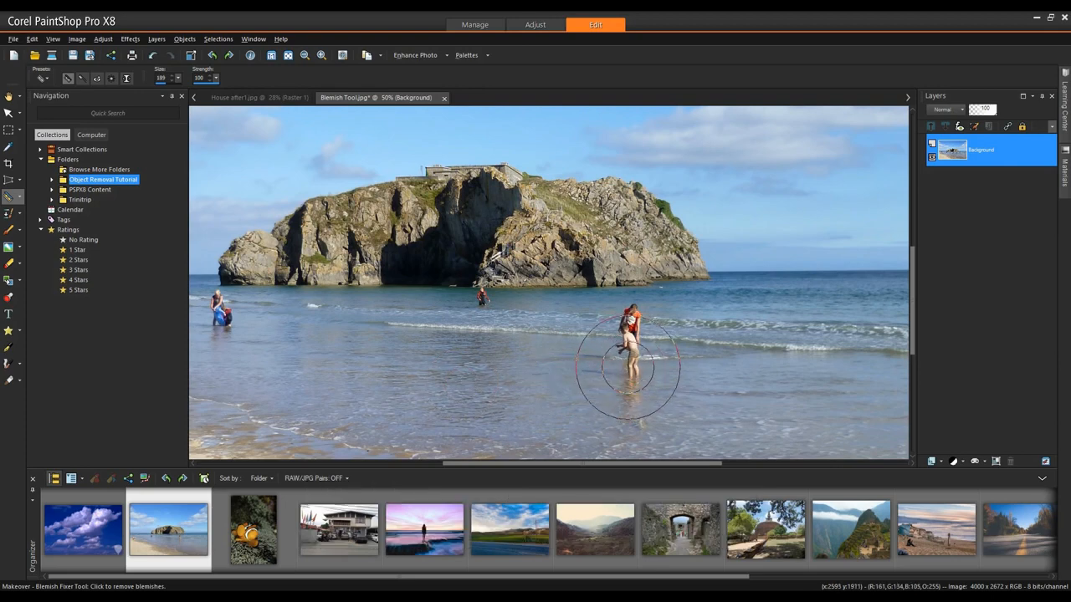
Blemish-fix away the standing person, the kneeling person and a small spot at the water's edge
click(627, 355)
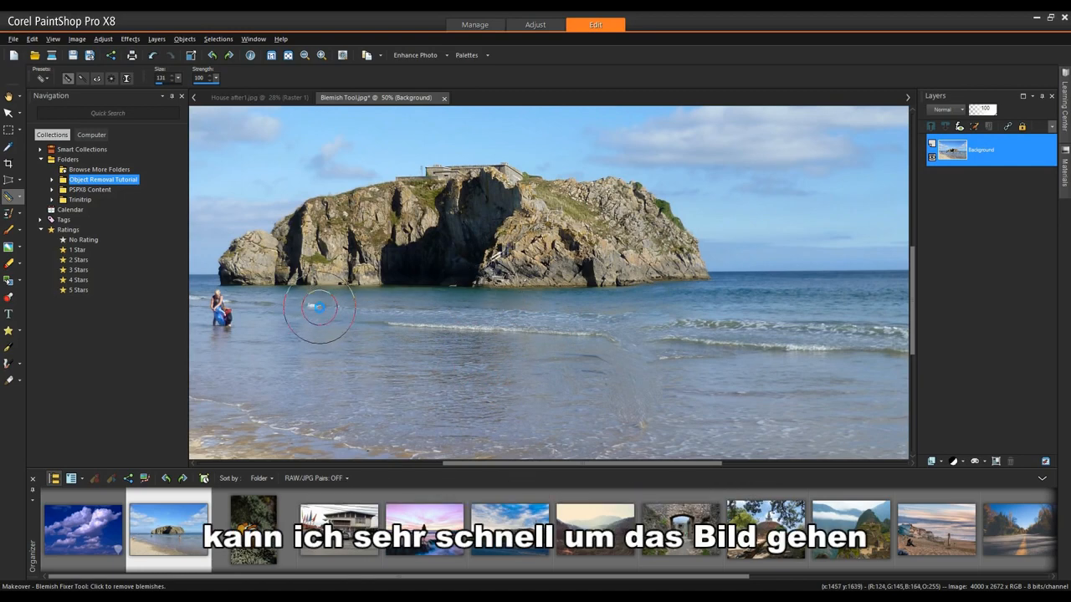
click(316, 308)
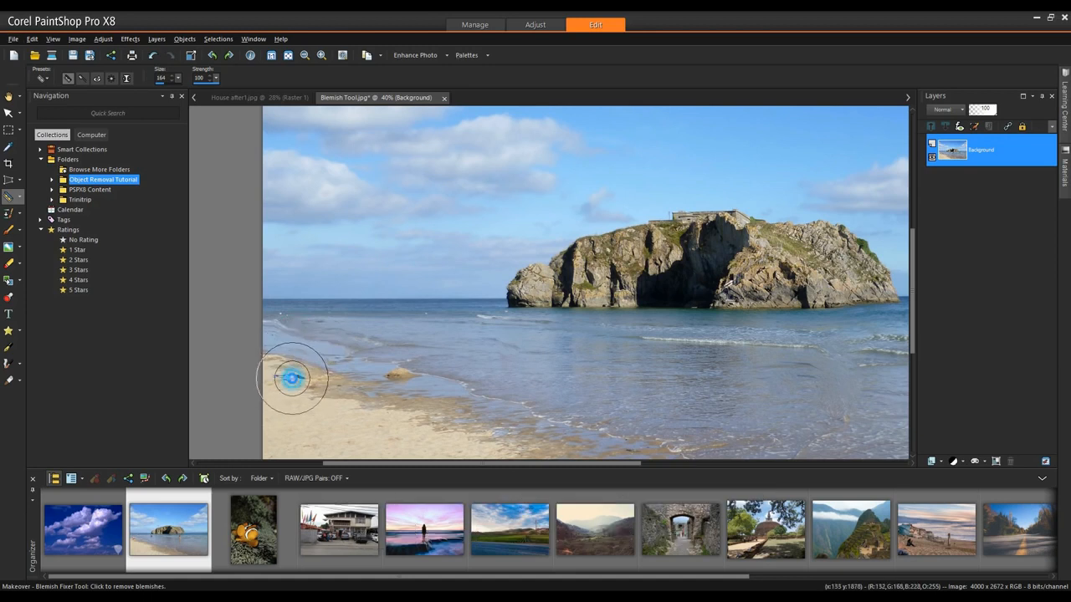
click(305, 54)
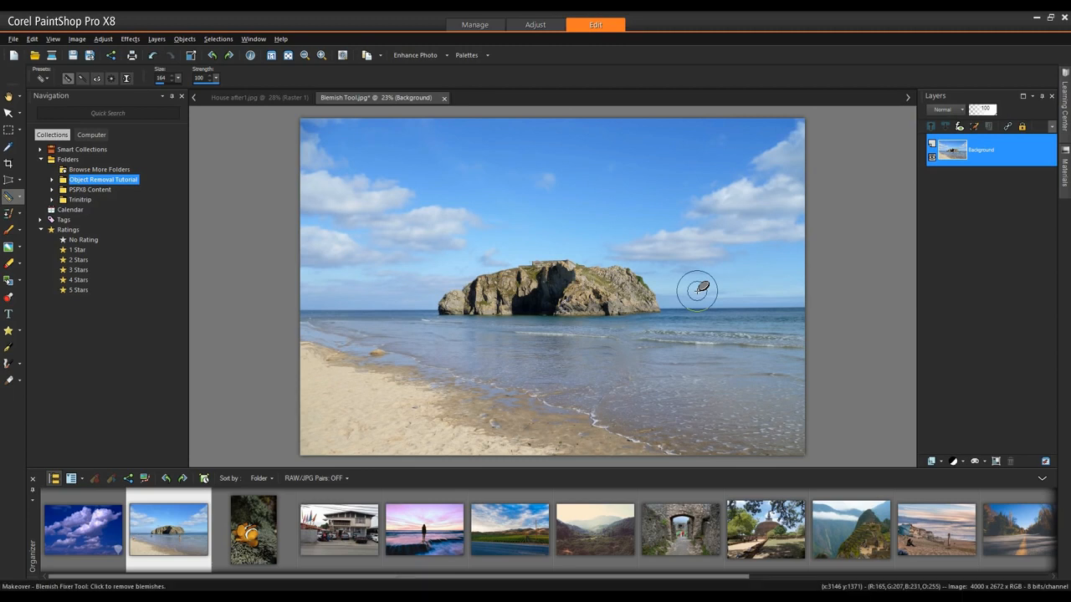
mouse_move(689, 308)
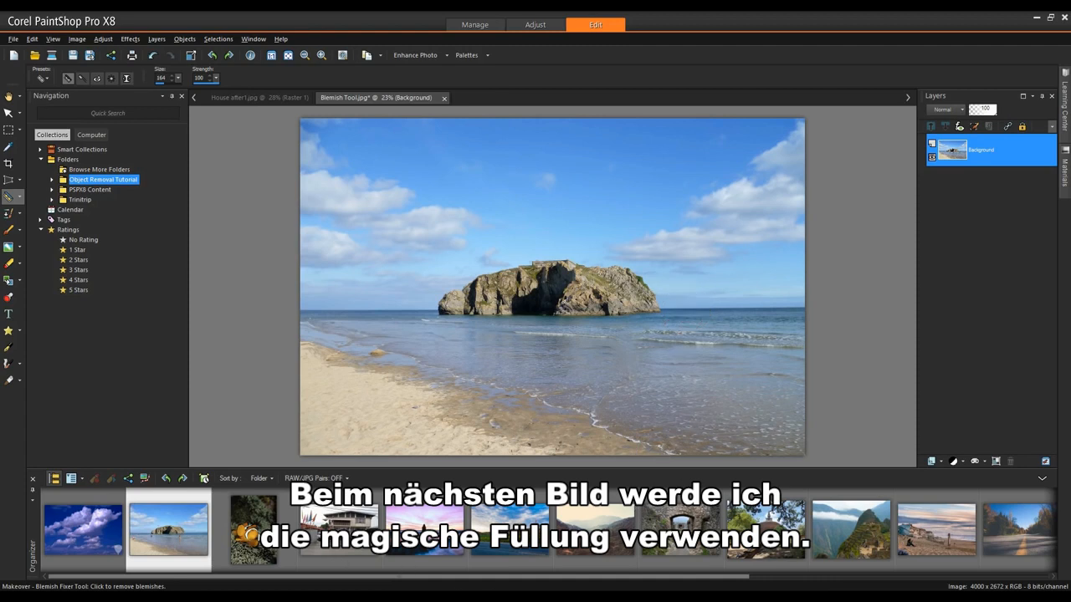
Select the clownfish with a rectangle, Magic Fill it from the anemone, and deselect
double_click(252, 528)
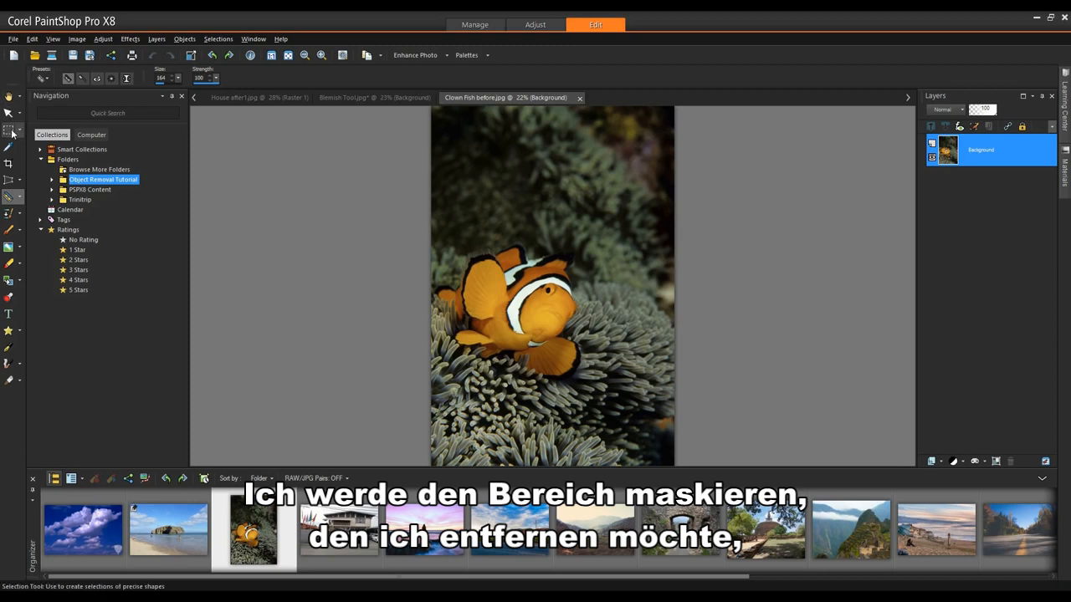
click(12, 131)
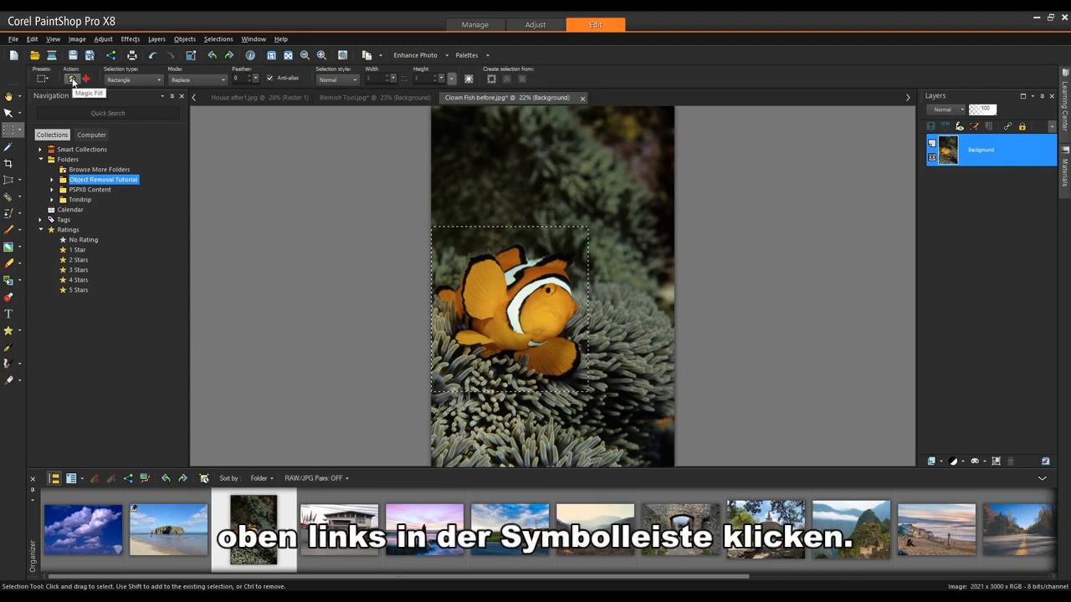
click(72, 79)
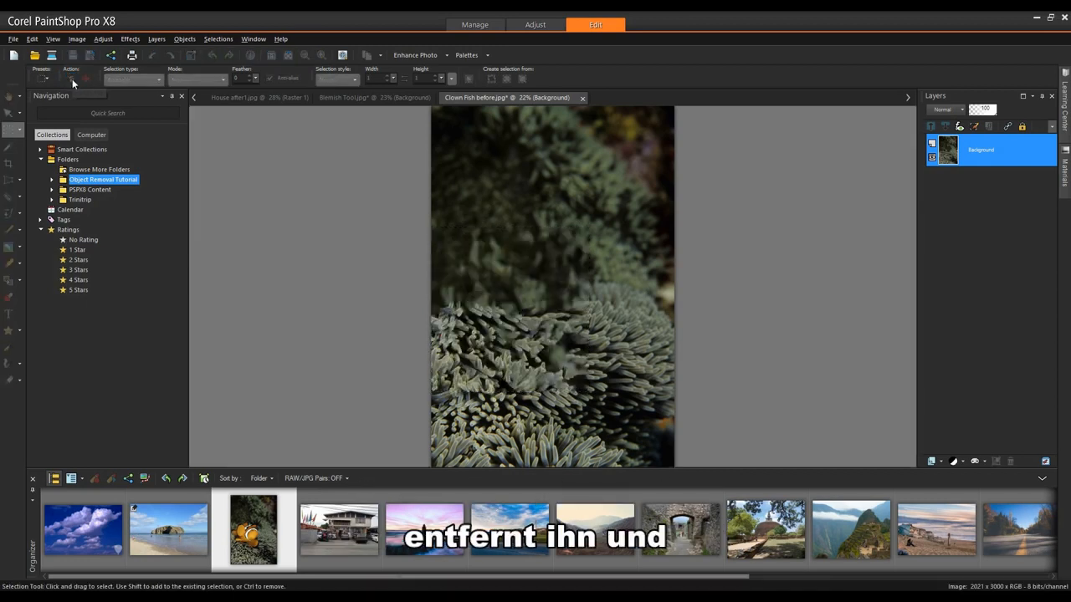
drag(432, 226, 587, 393)
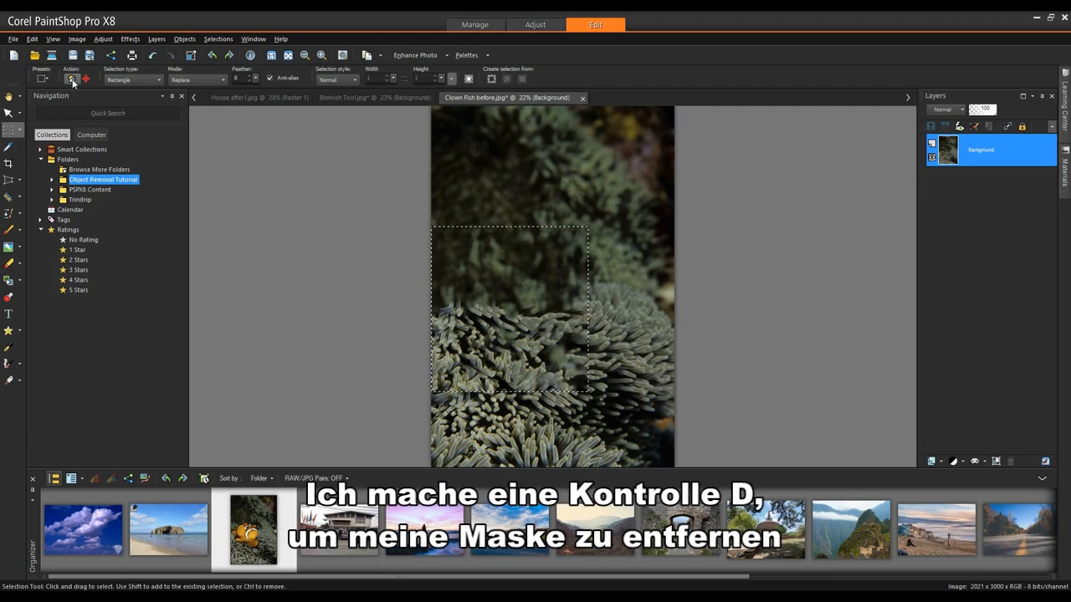
key(ctrl+d)
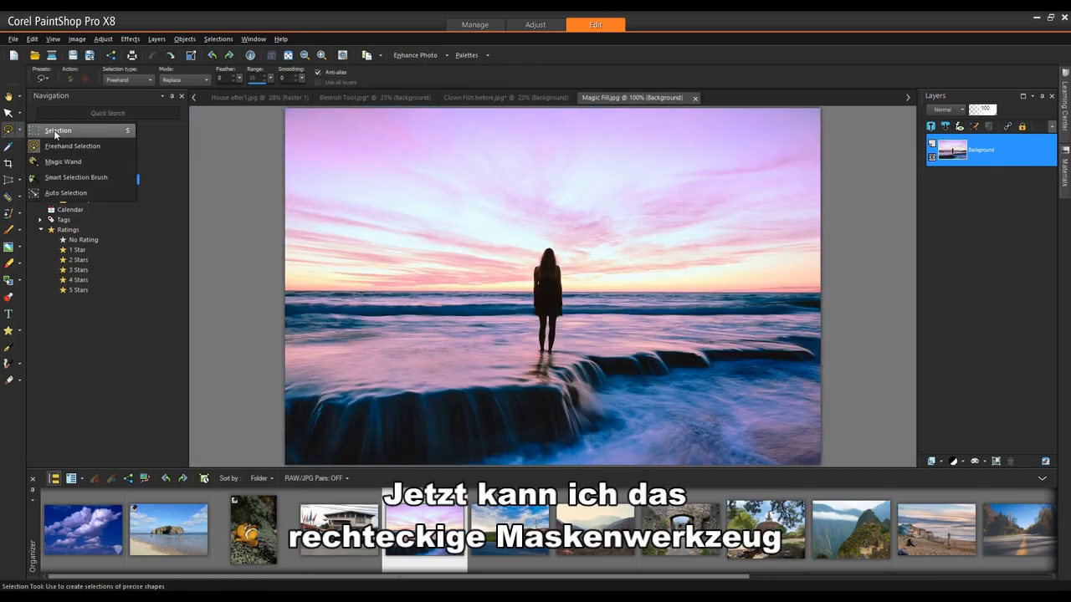
mouse_move(72, 145)
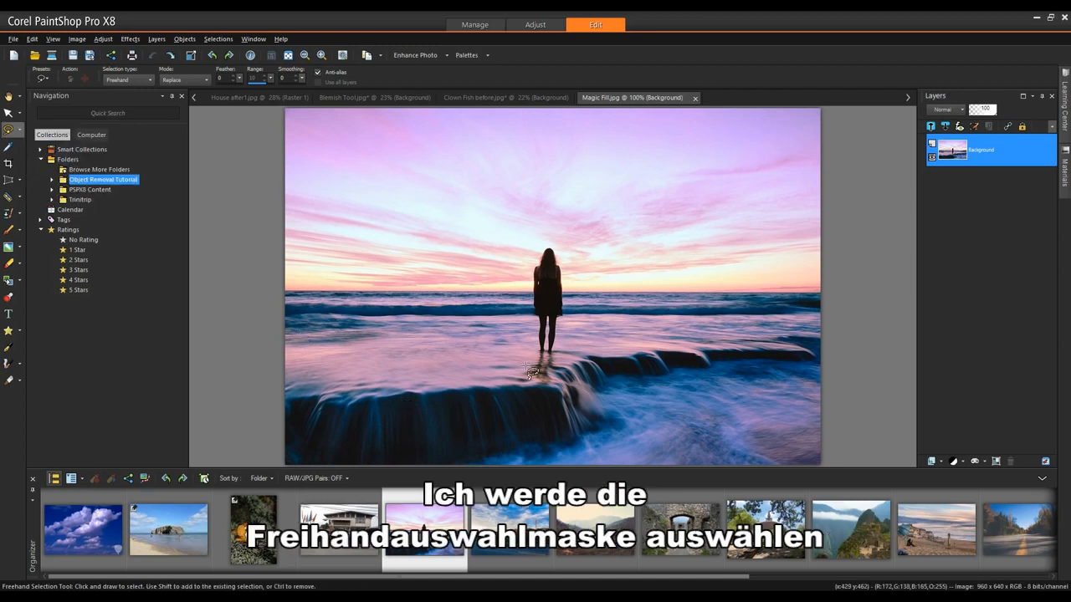
Freehand-outline the lone figure in the sunset surf for Magic Fill removal, then deselect
drag(532, 259, 527, 372)
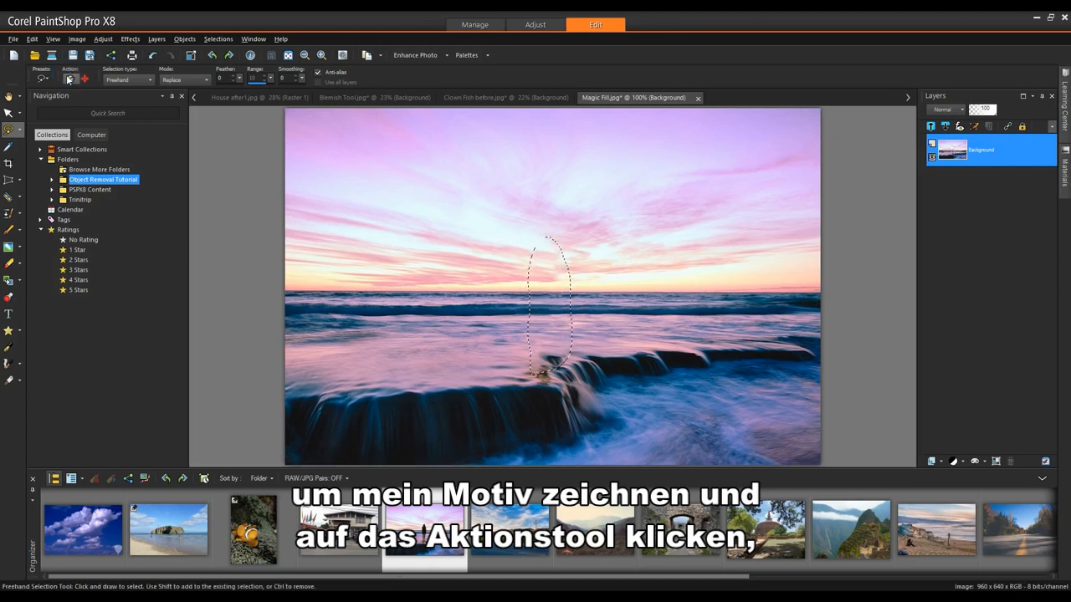
key(ctrl+d)
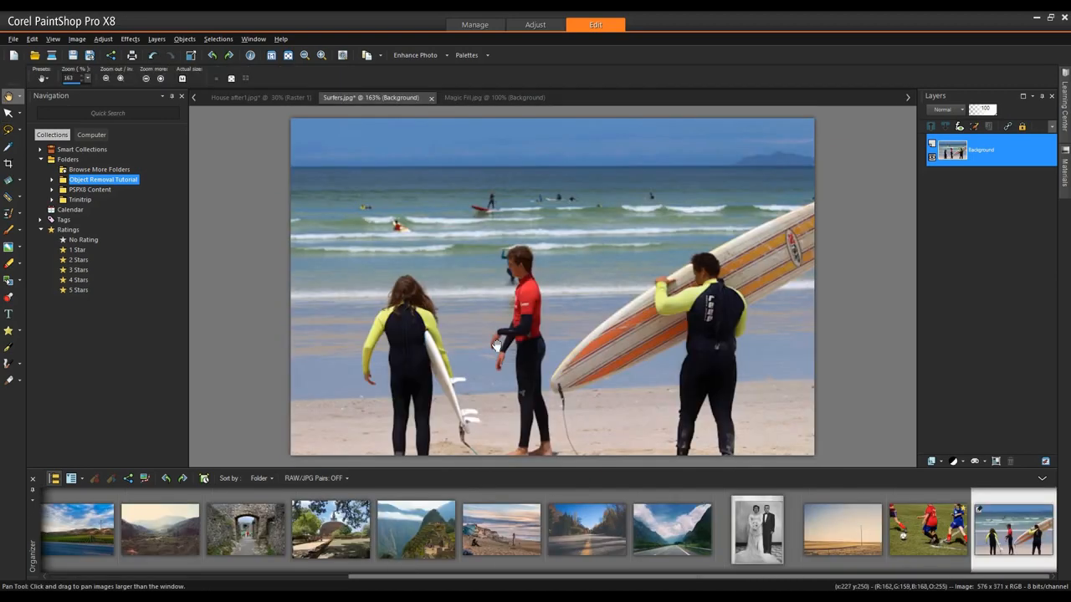
mouse_move(498, 345)
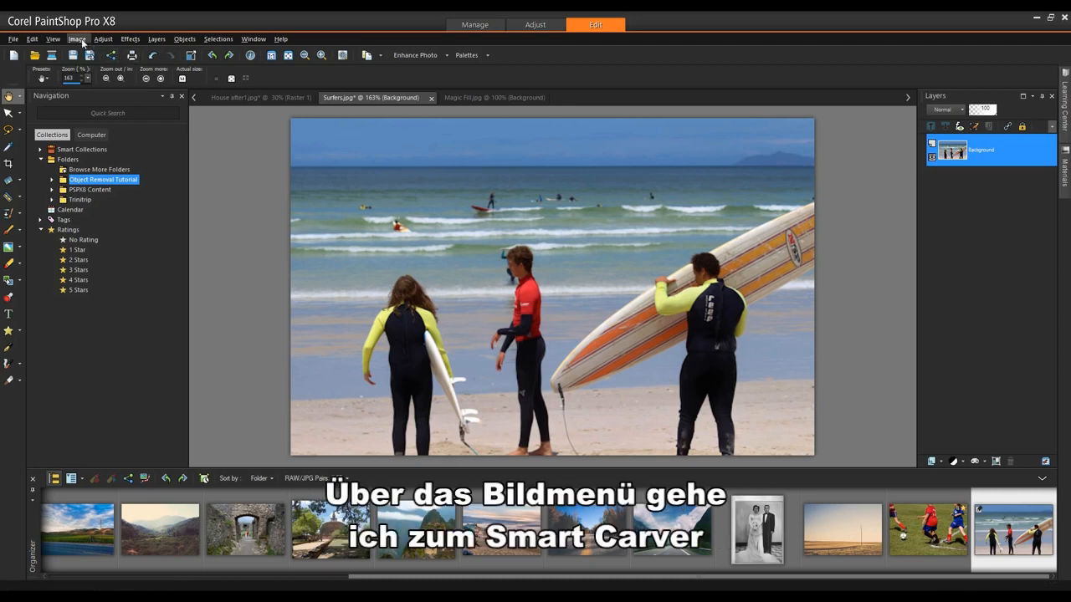
Launch Image > Smart Carver on the surfers photo
click(77, 38)
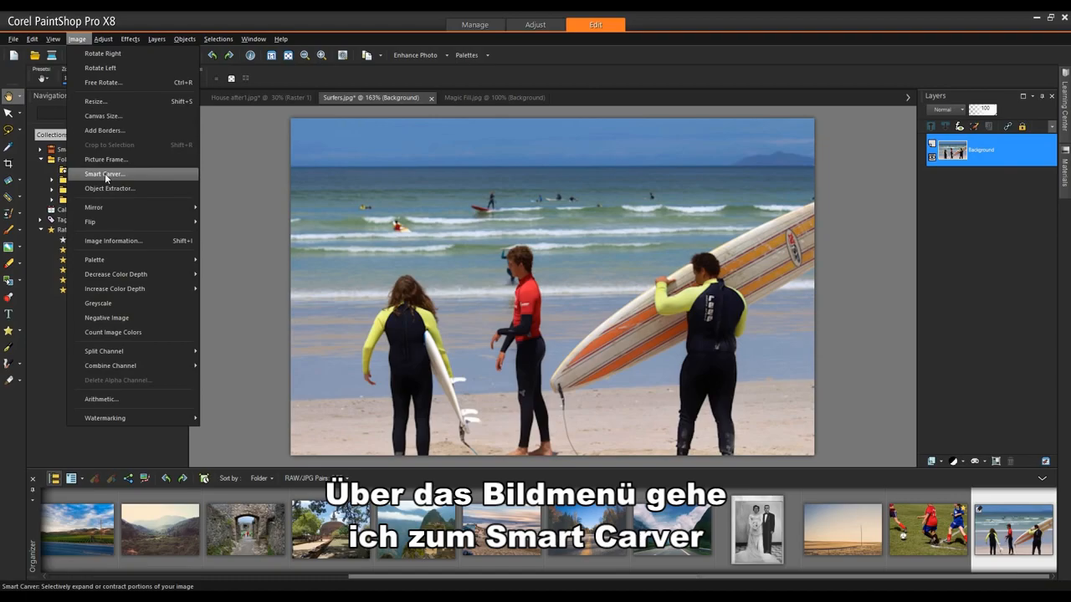
click(104, 174)
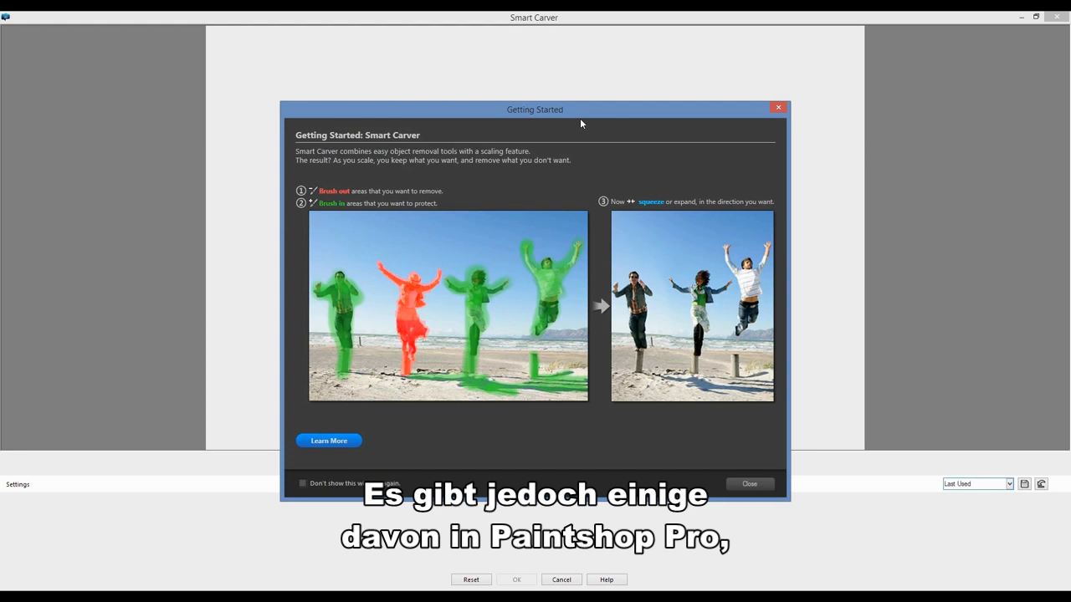
mouse_move(490, 215)
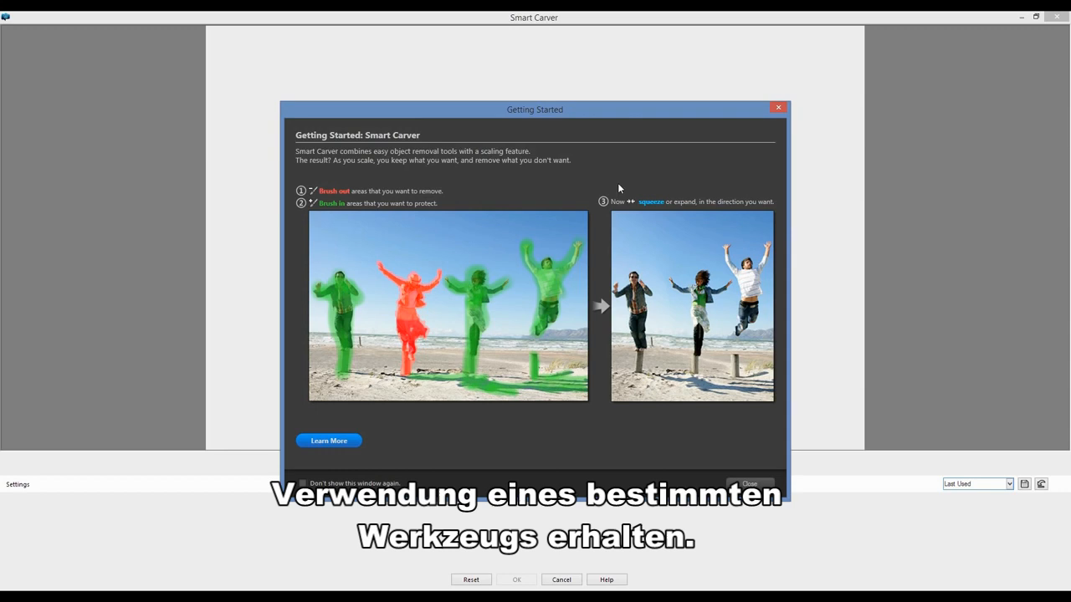
click(749, 484)
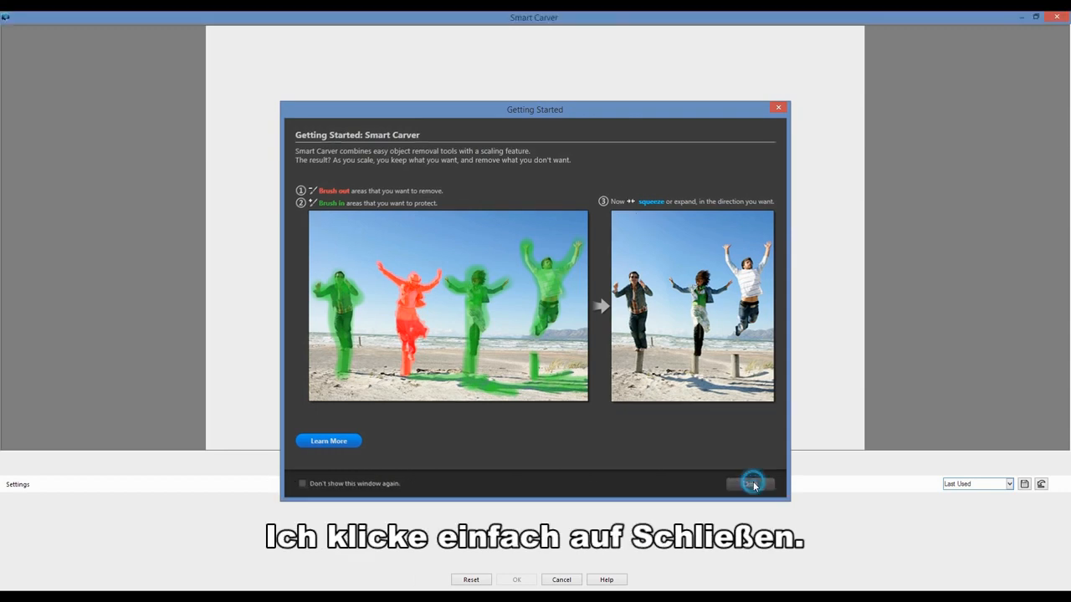
Close Getting Started and mark the middle surfer in the red top with the Remove brush
click(750, 483)
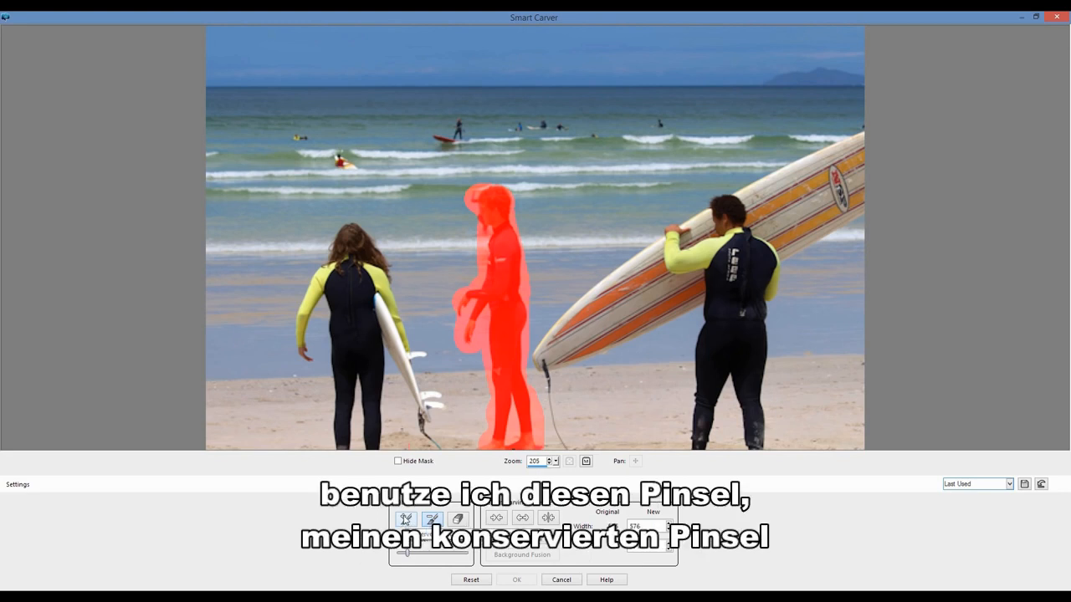
click(404, 519)
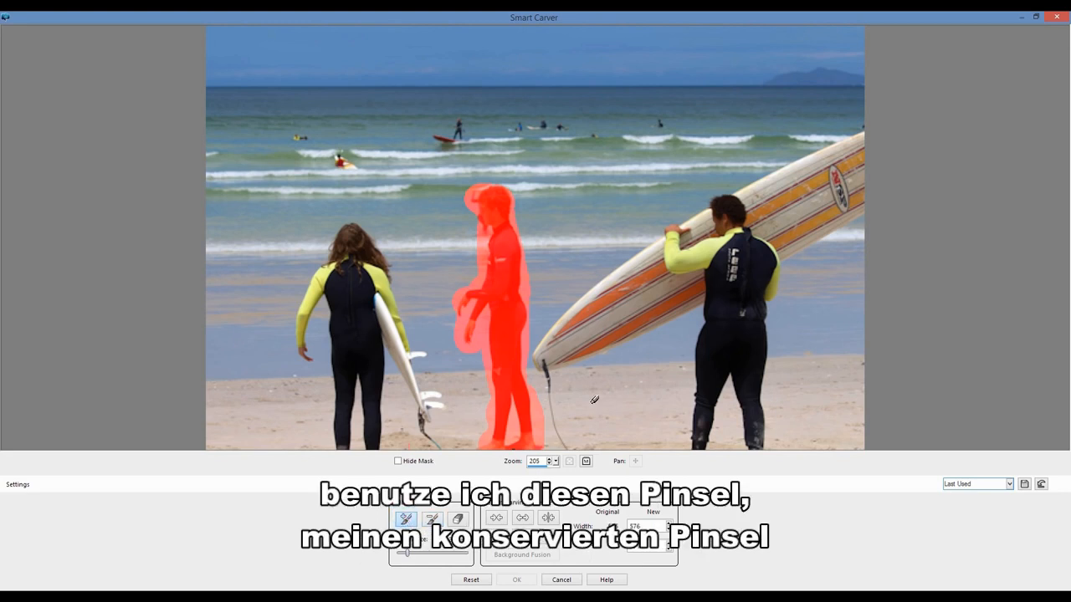